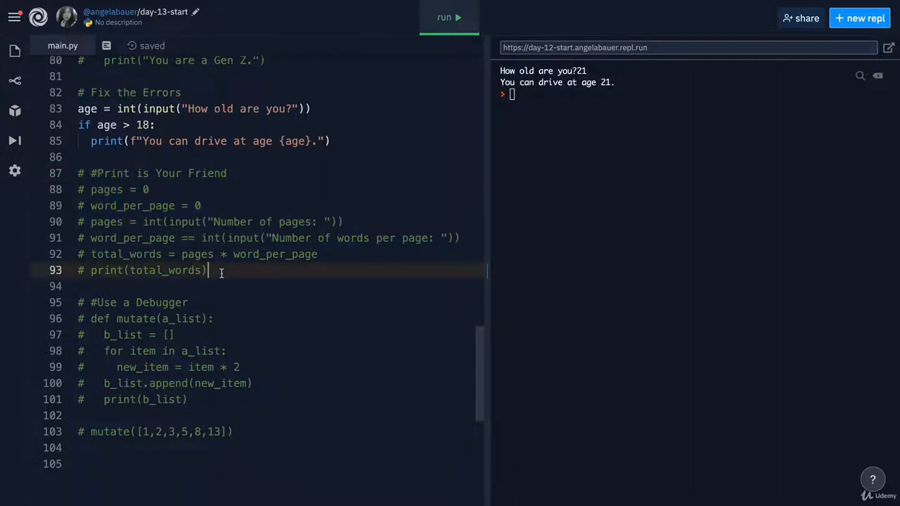
- Select the commented word-count lines so they can be uncommented with Ctrl+/
drag(208, 270, 78, 173)
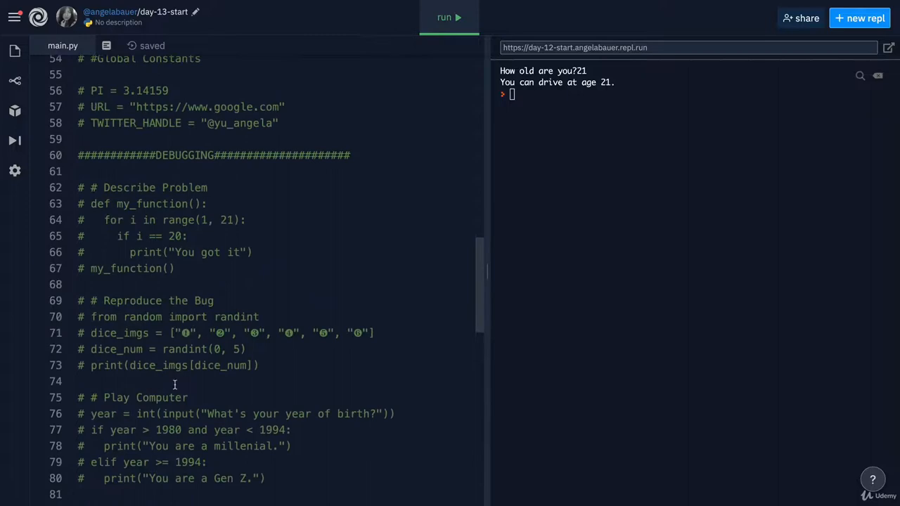
scroll(down, 3)
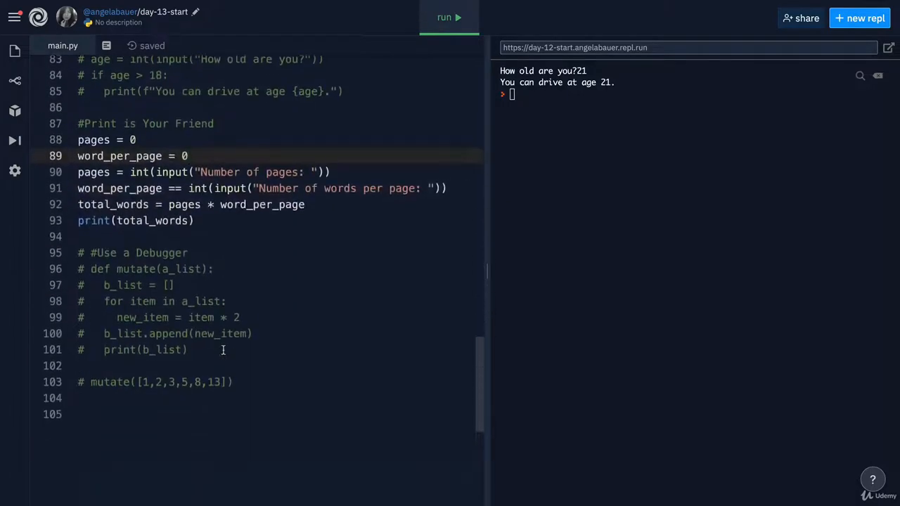
click(195, 219)
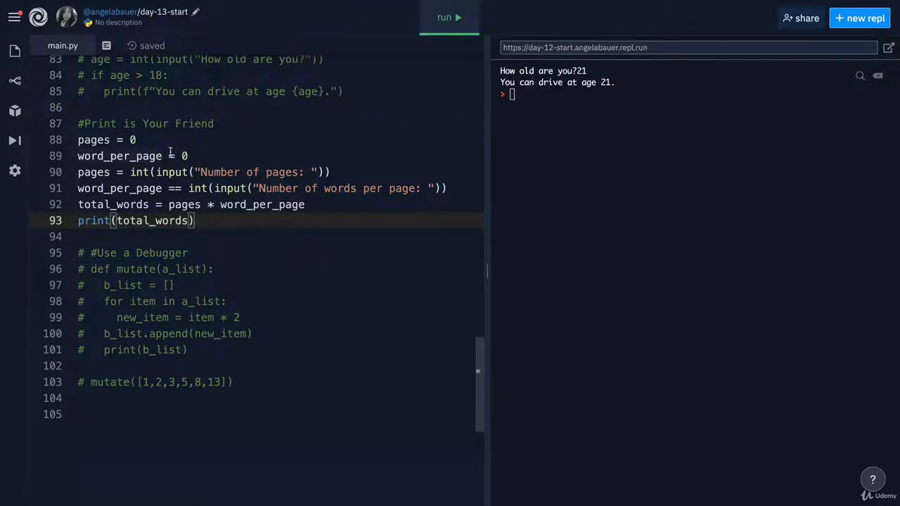
mouse_move(233, 153)
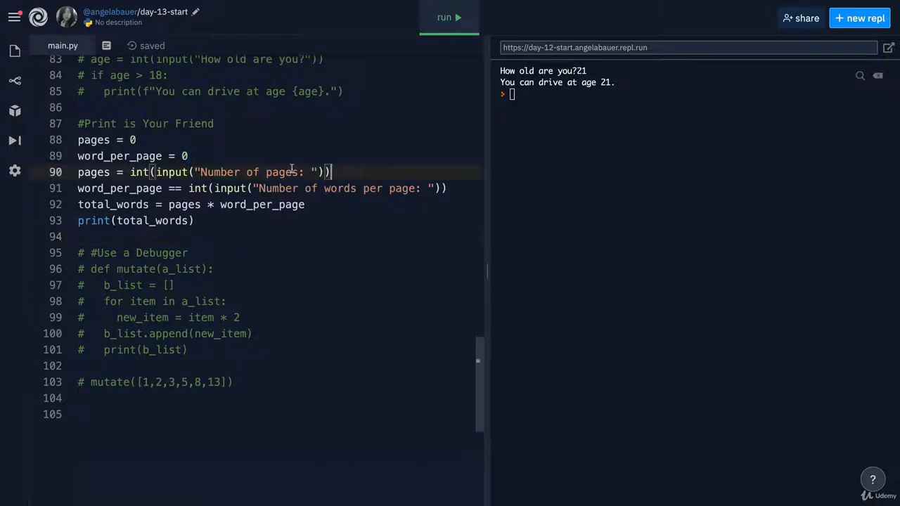
drag(129, 172, 331, 172)
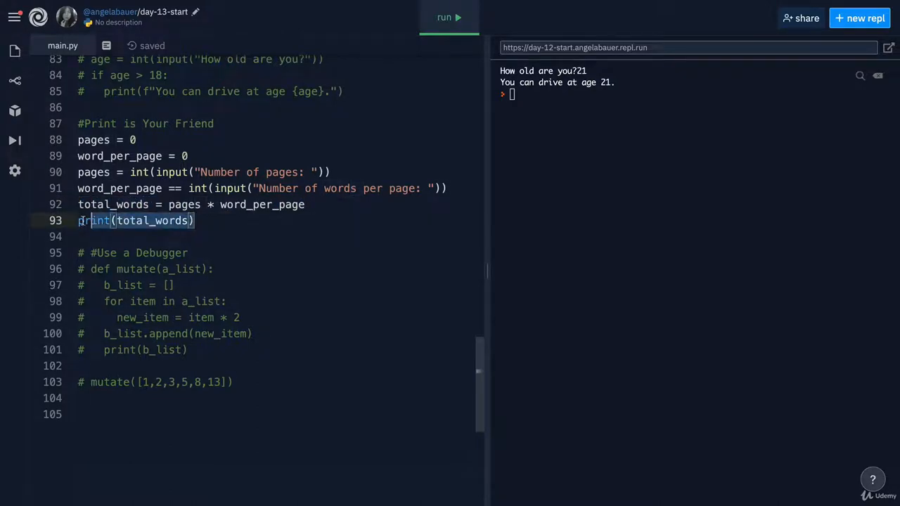
- Run the program with 45 pages and 250 words per page, getting a total of 0
click(447, 17)
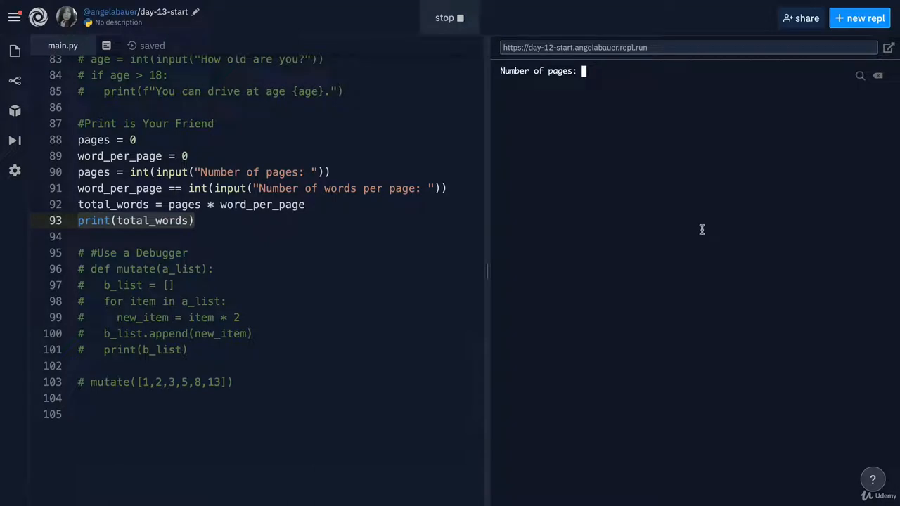
text(45)
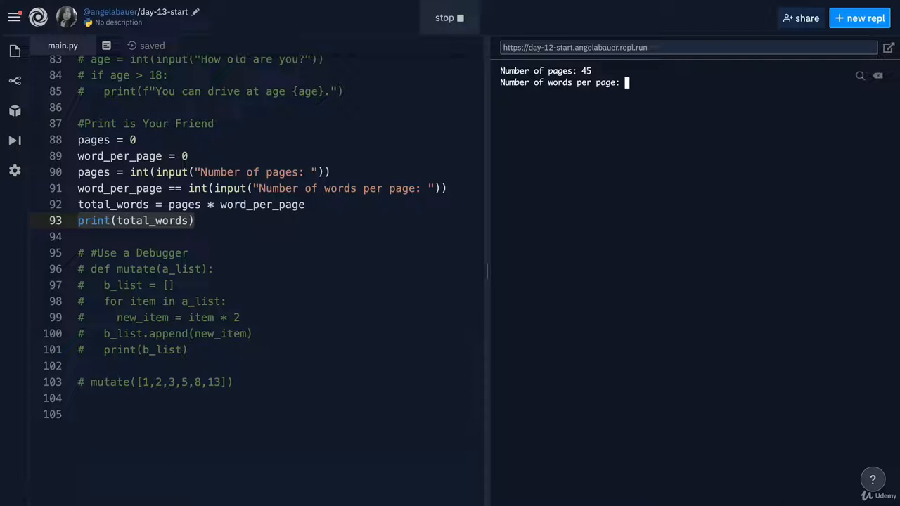
text(250)
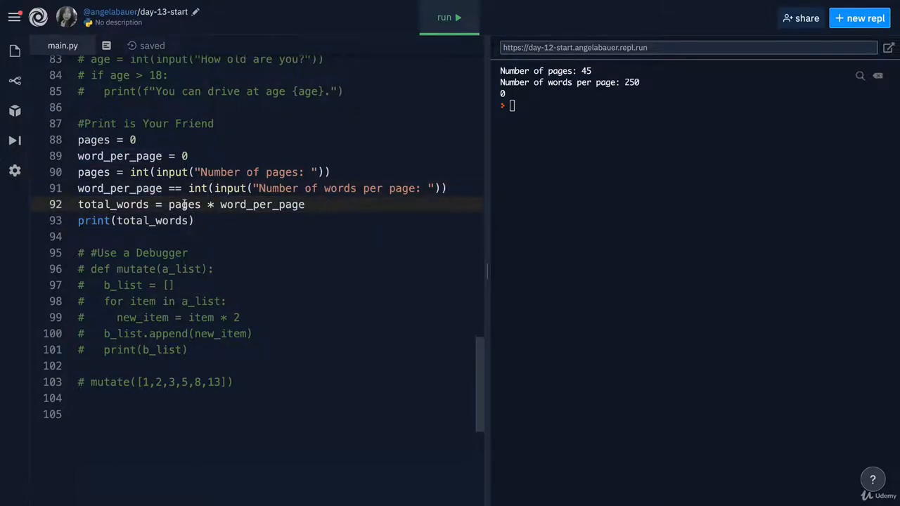
double_click(261, 205)
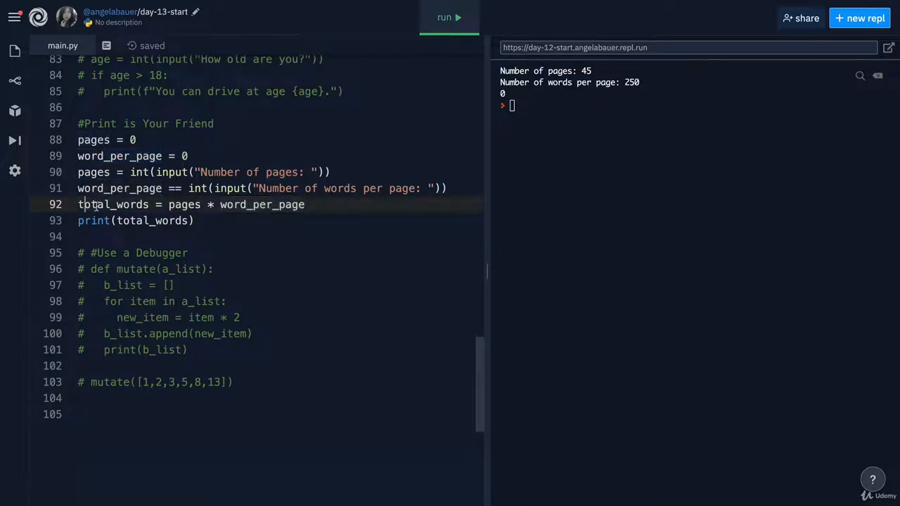
- Add debug print lines for pages and word_per_page before the total is printed
key(Enter)
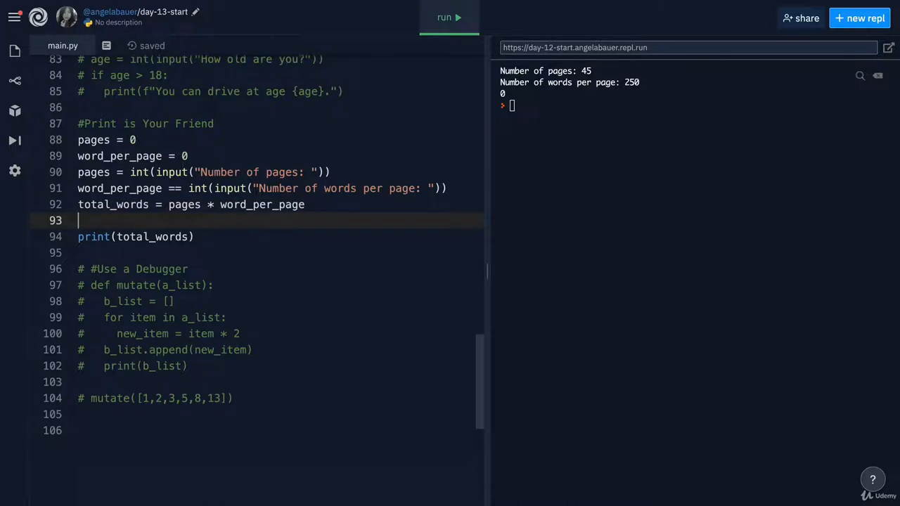
text(print()
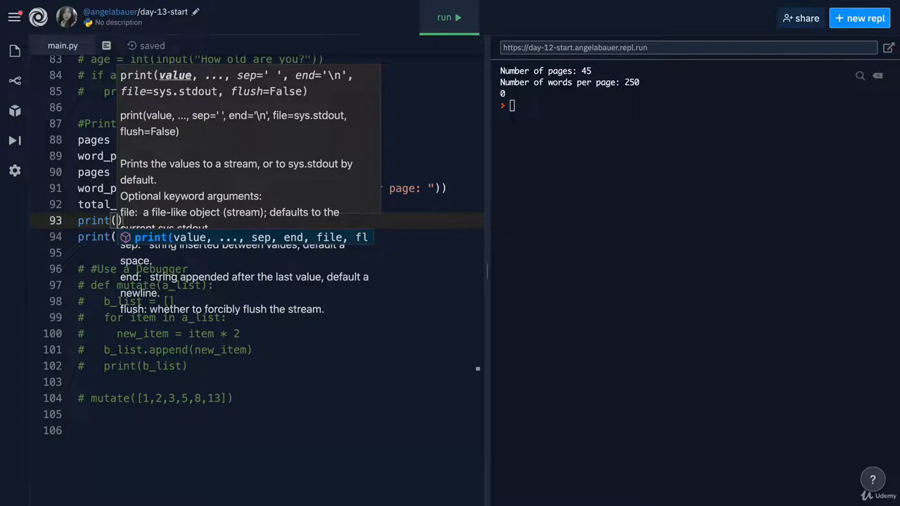
text(f"page")
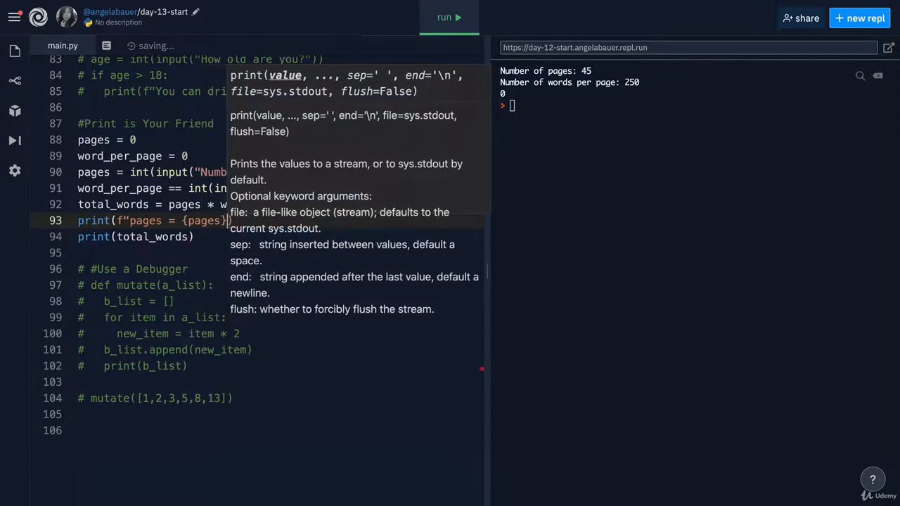
key(Enter)
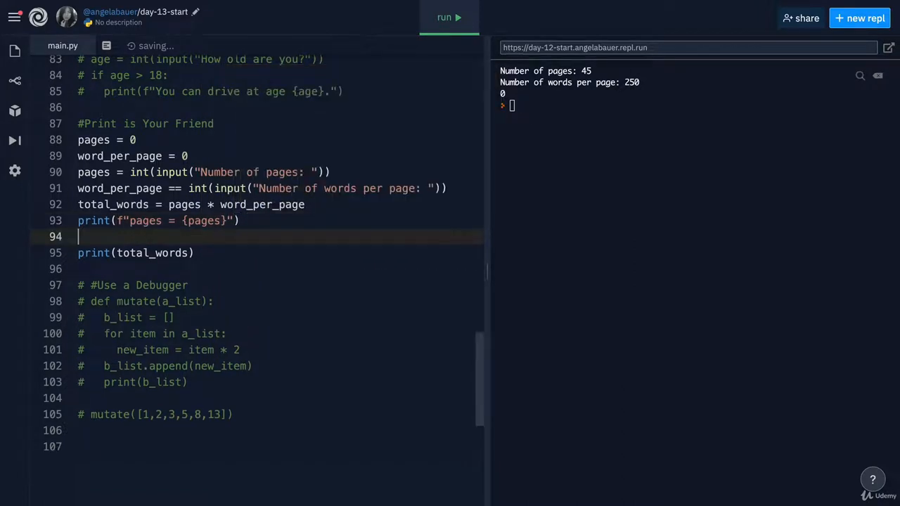
text(prit)
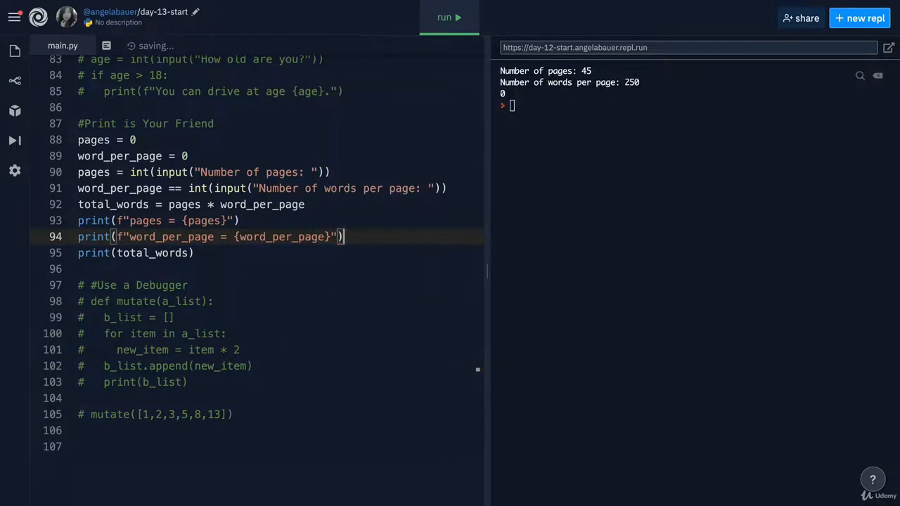
- Rerun with 45 and 250; output shows pages = 45 but word_per_page = 0
click(448, 17)
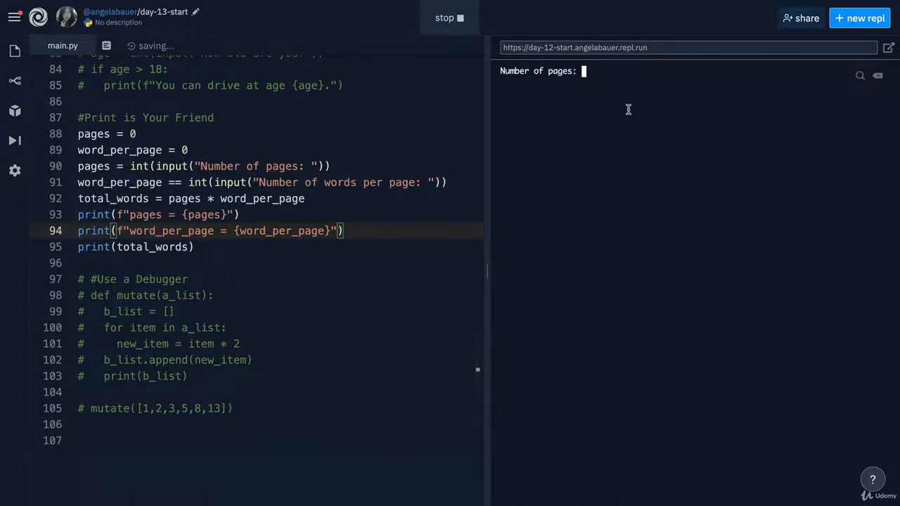
text(45)
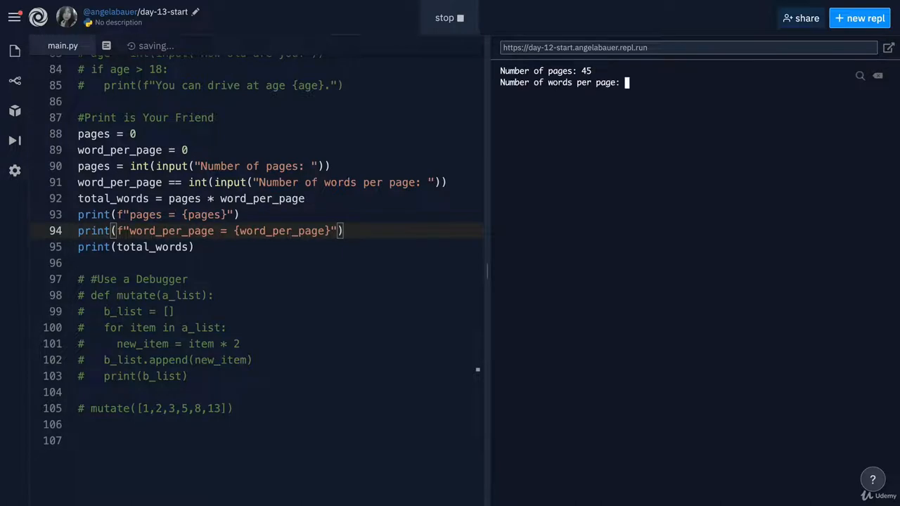
text(250)
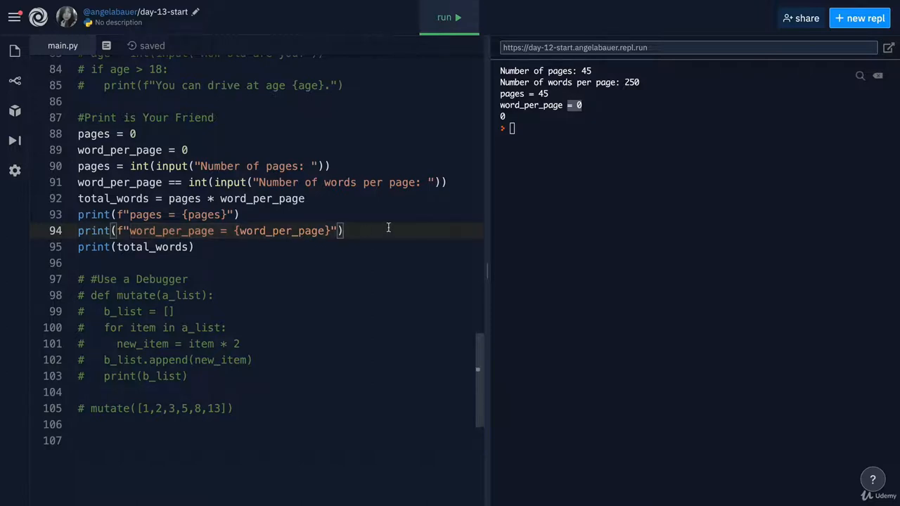
double_click(281, 231)
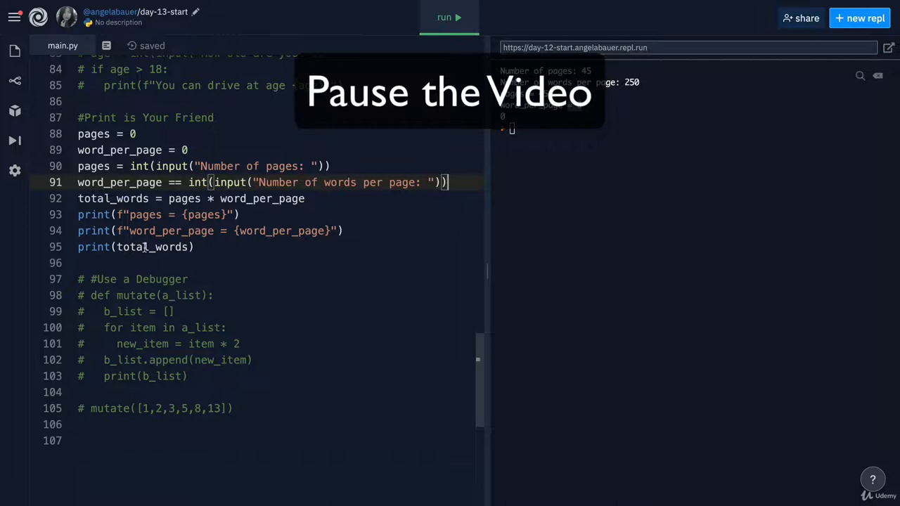
mouse_move(492, 139)
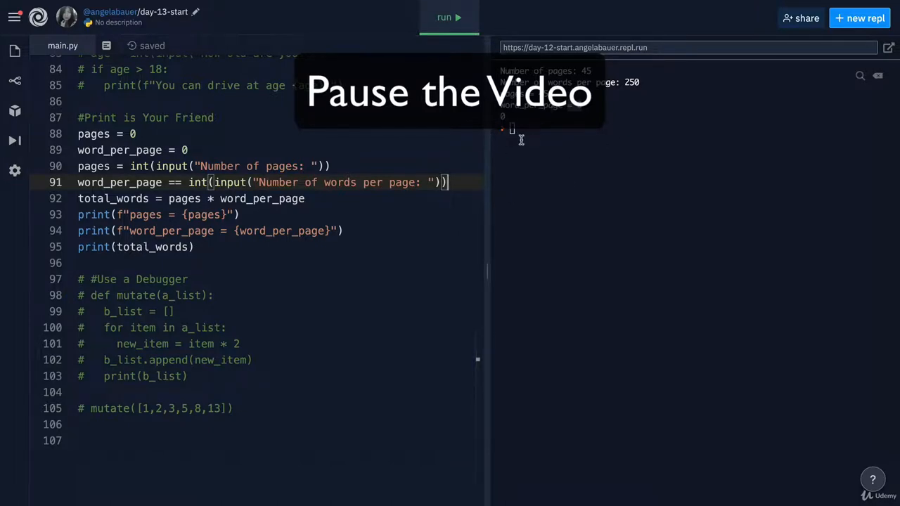
mouse_move(610, 188)
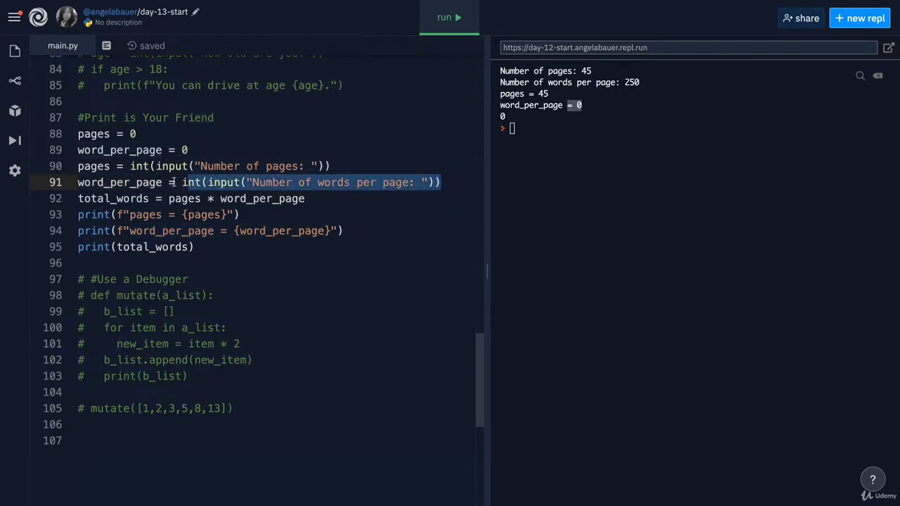
- Replace the words-per-page input line with False to show what the == comparison yields
text(=)
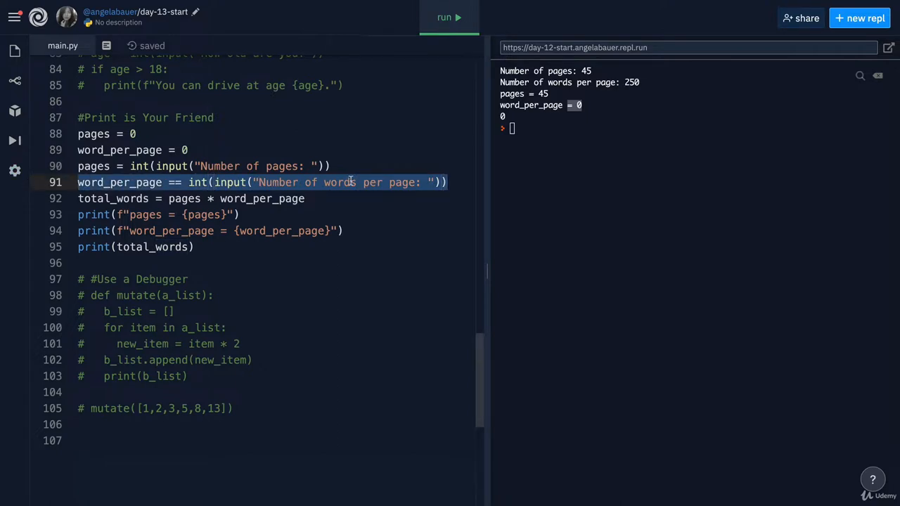
text(False)
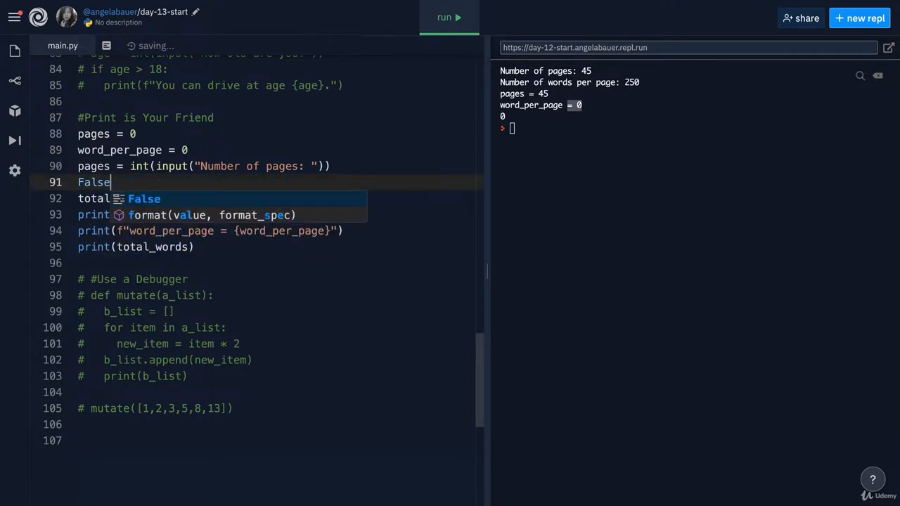
text(word_per_page == int(input("Number of words per page: ")))
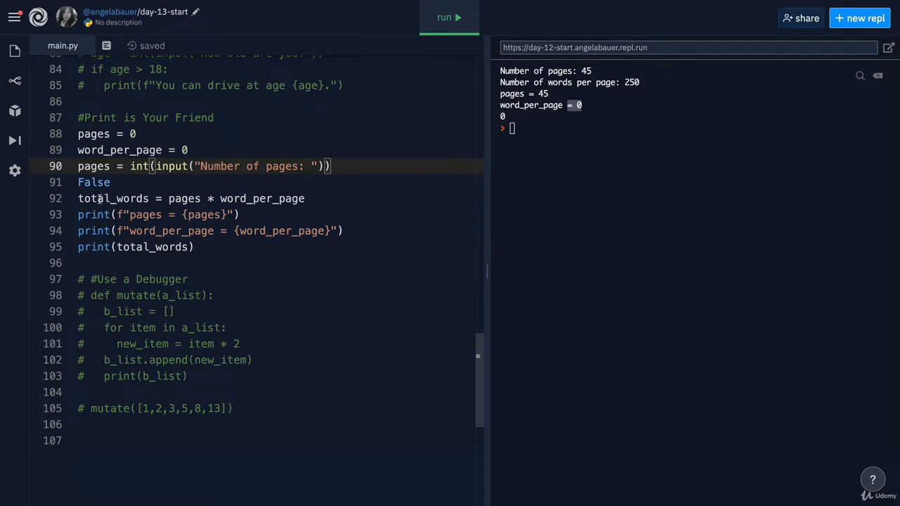
double_click(260, 198)
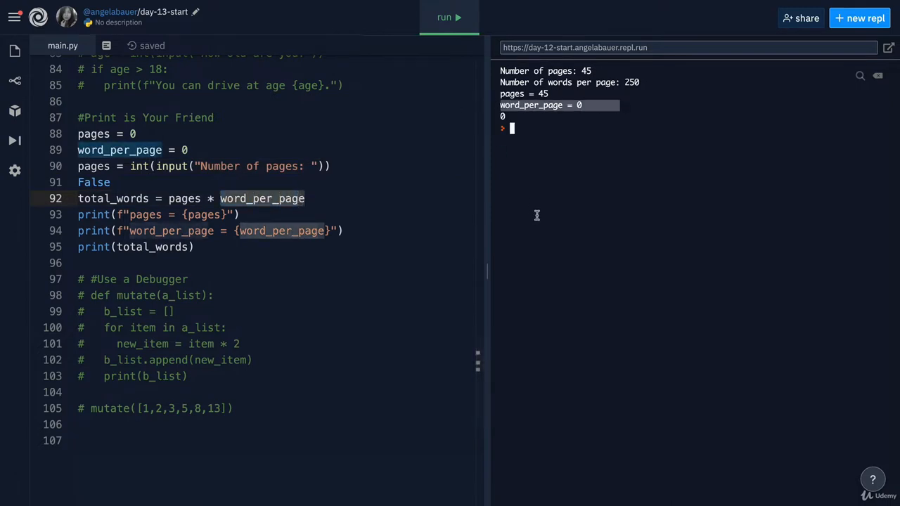
click(109, 182)
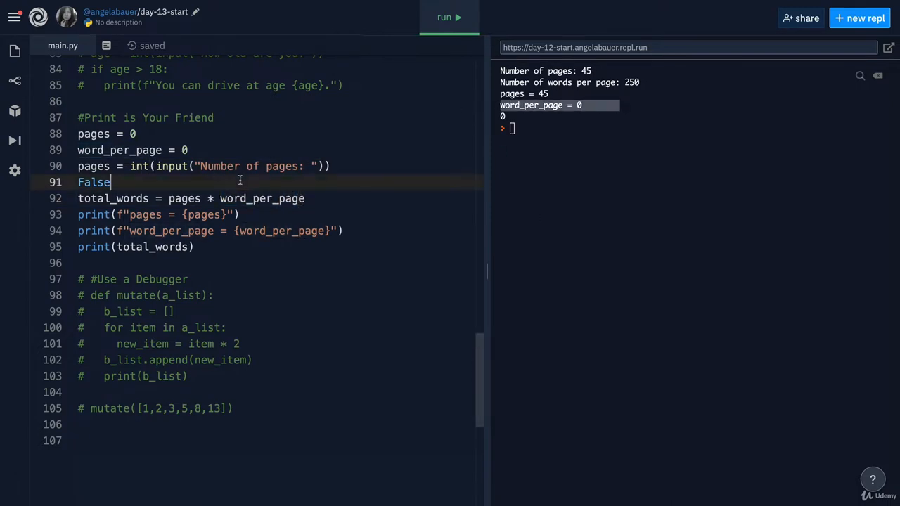
- Restore line 91 with a single = assignment and rerun, printing total words 11250
text(word_per_page = int(input("Number of words per page: ")))
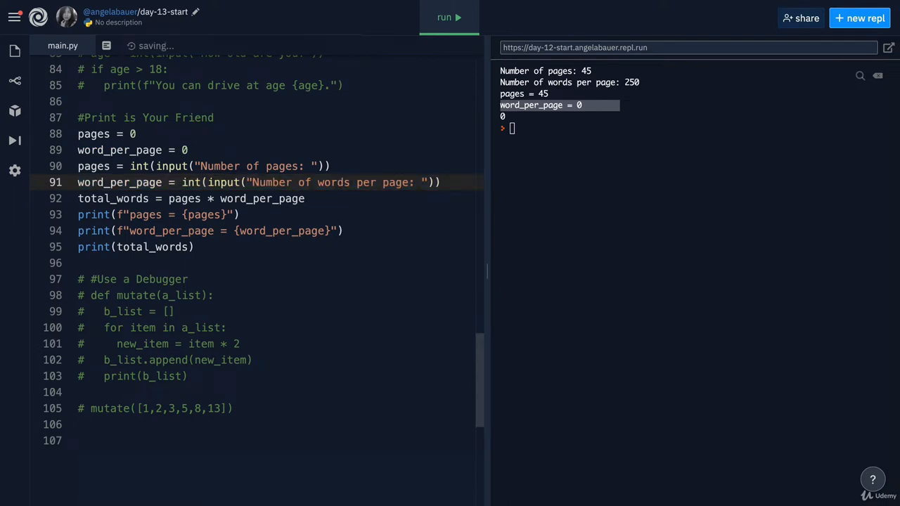
click(447, 17)
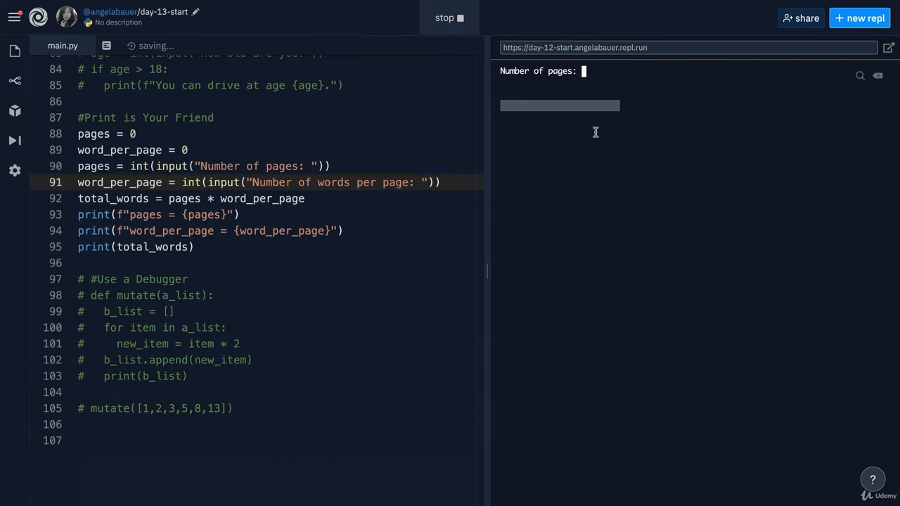
text(25)
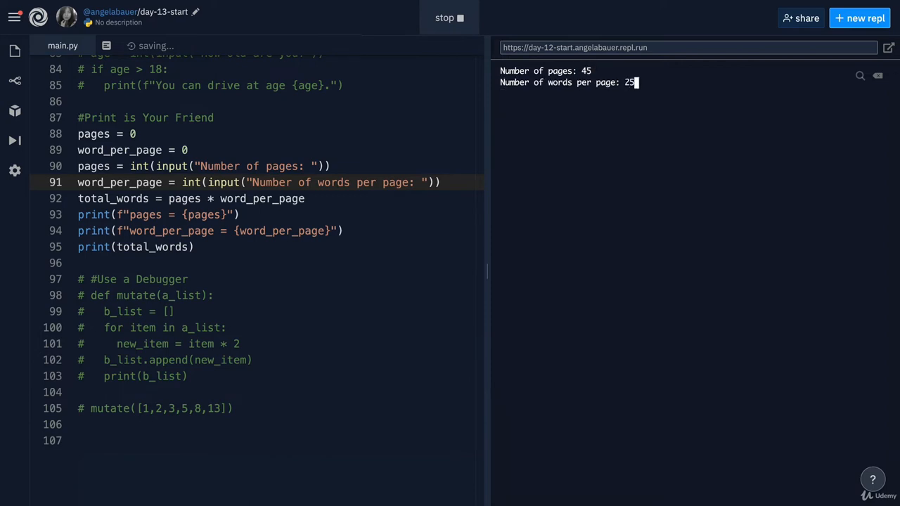
key(Enter)
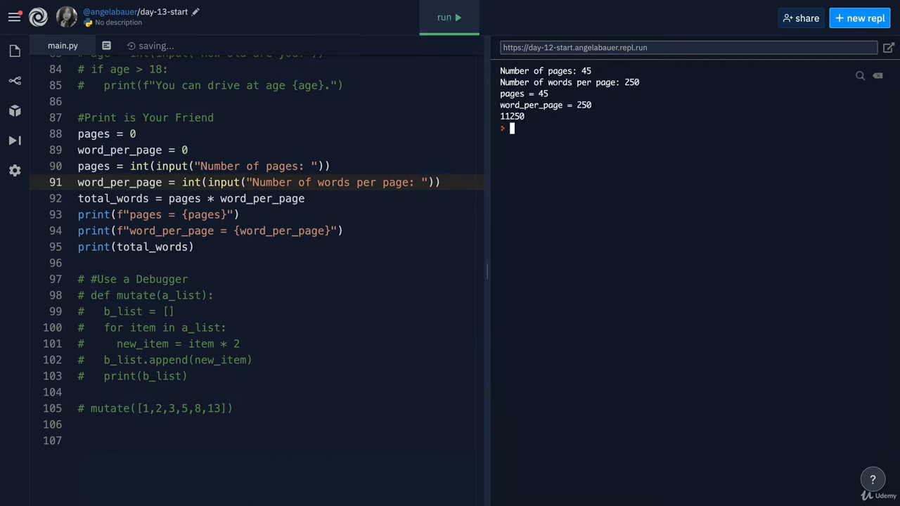